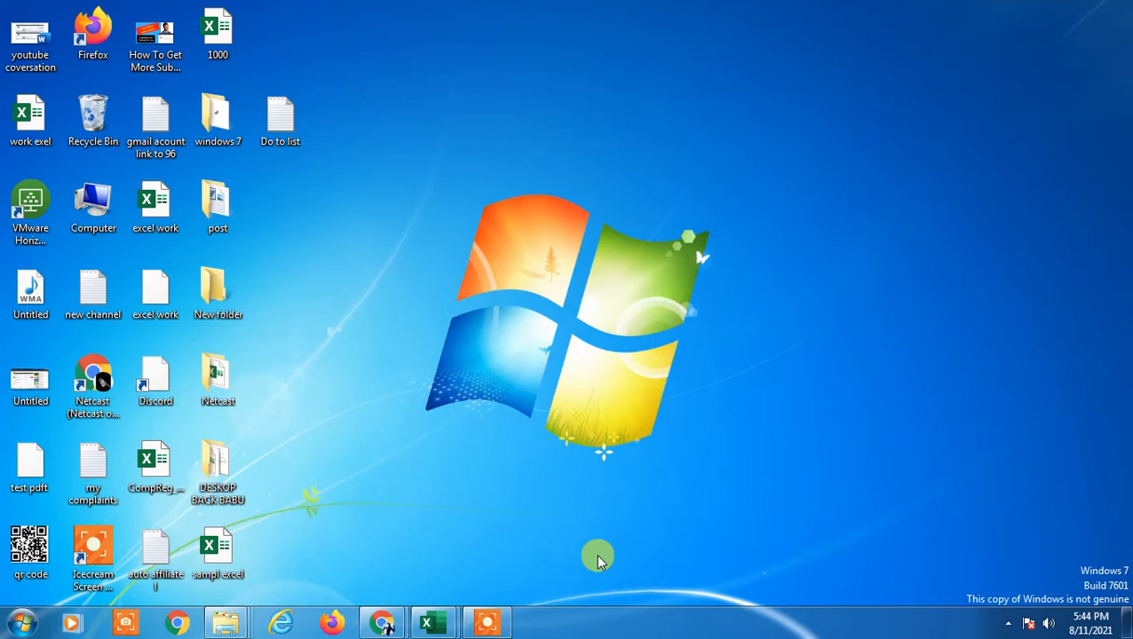
mouse_move(373, 621)
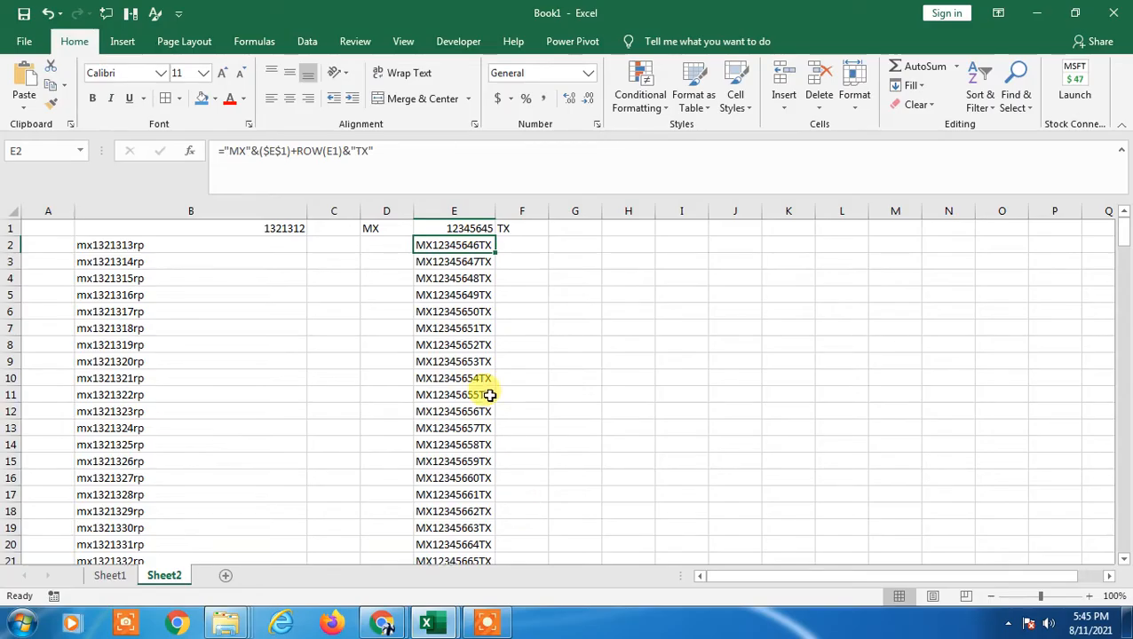
- Select the generated MX…TX IDs in column E below row 1
drag(454, 244, 454, 411)
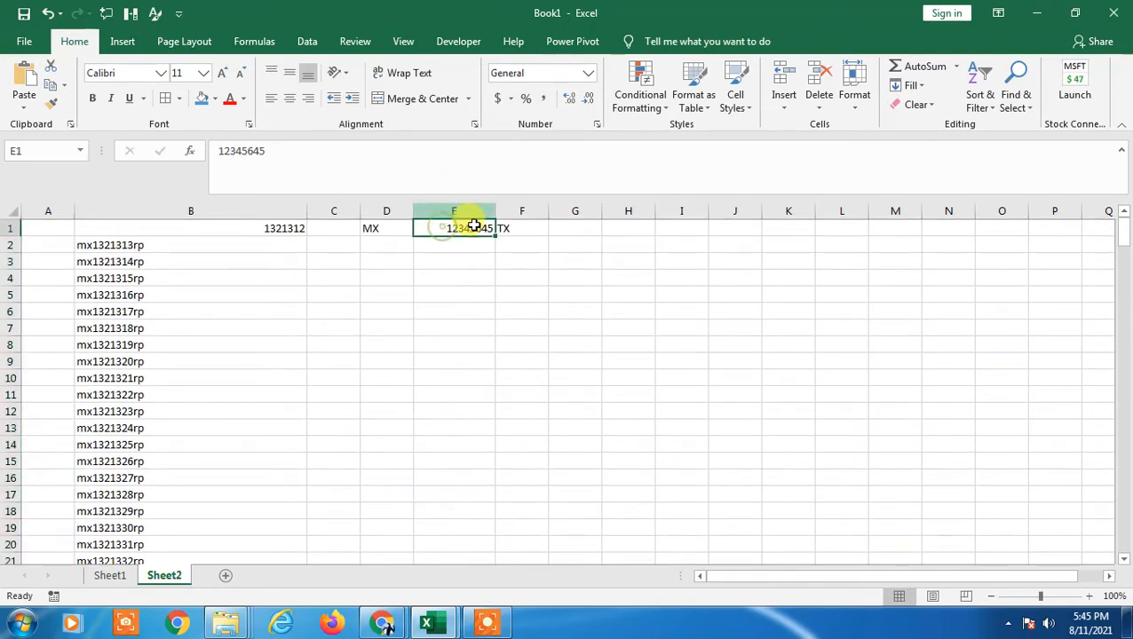
- Apply All Borders and Center alignment to the MX, 12345645 and TX cells in D1:F1
click(386, 228)
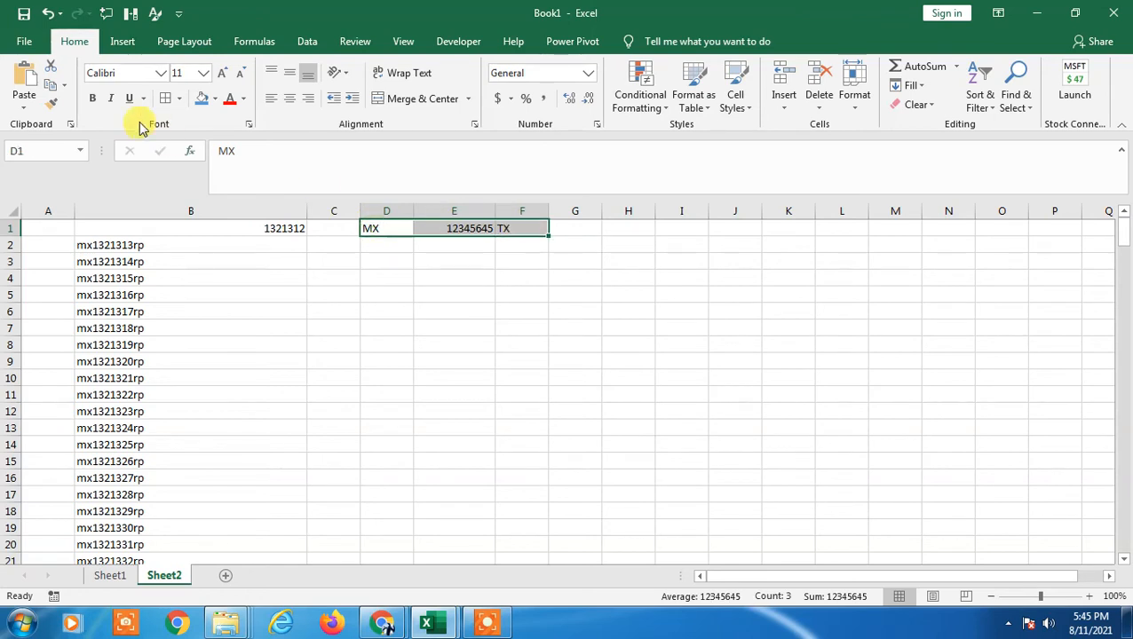
click(522, 228)
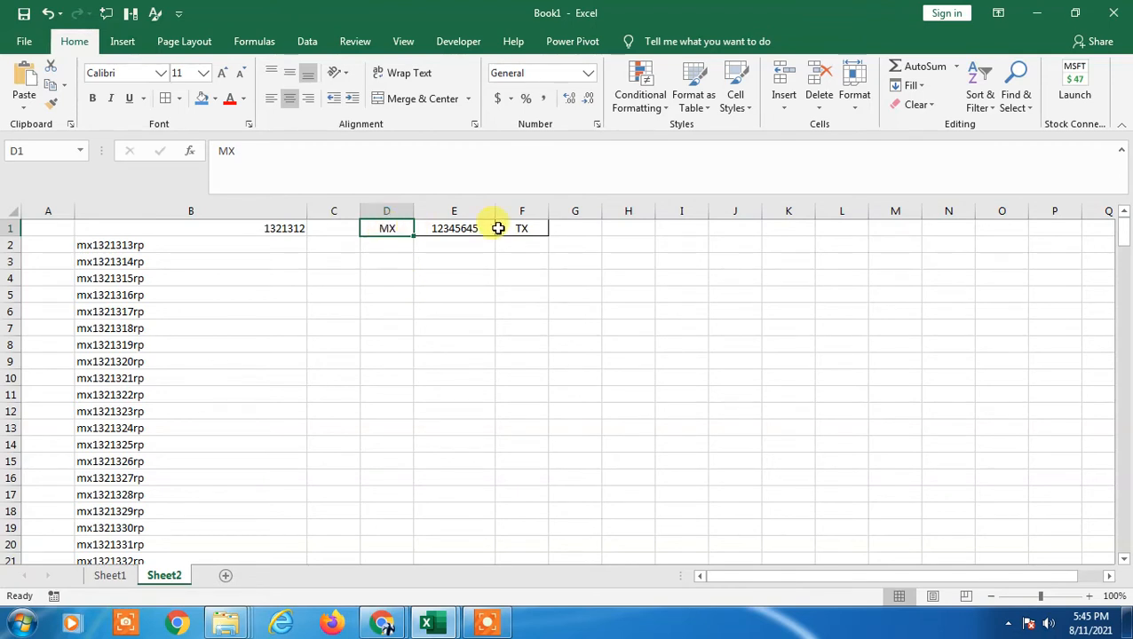
click(521, 228)
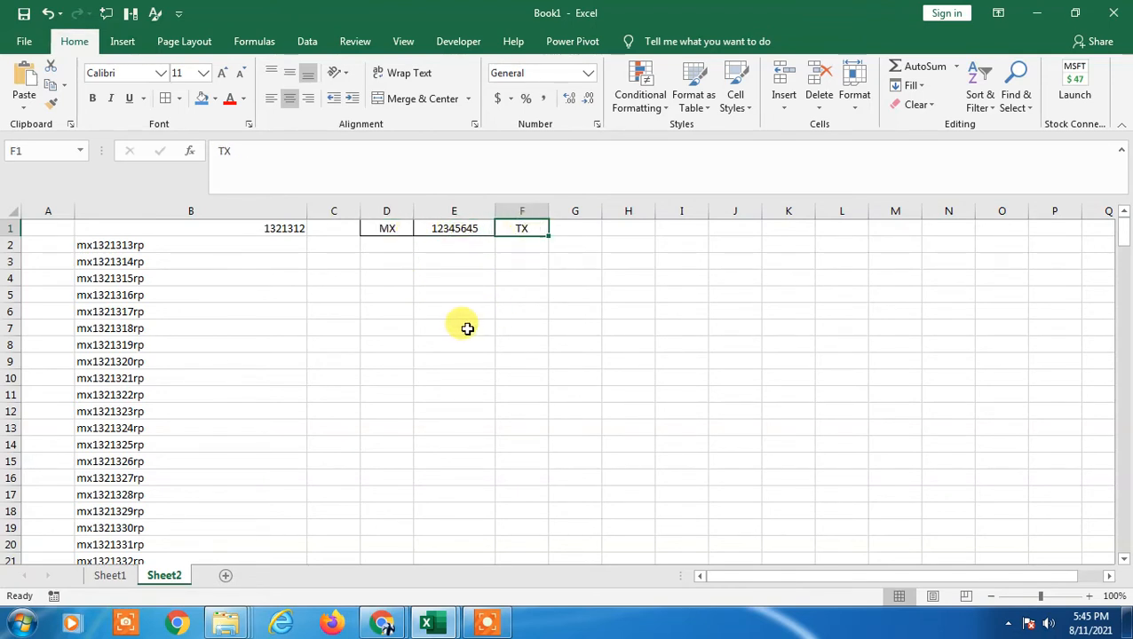
click(453, 245)
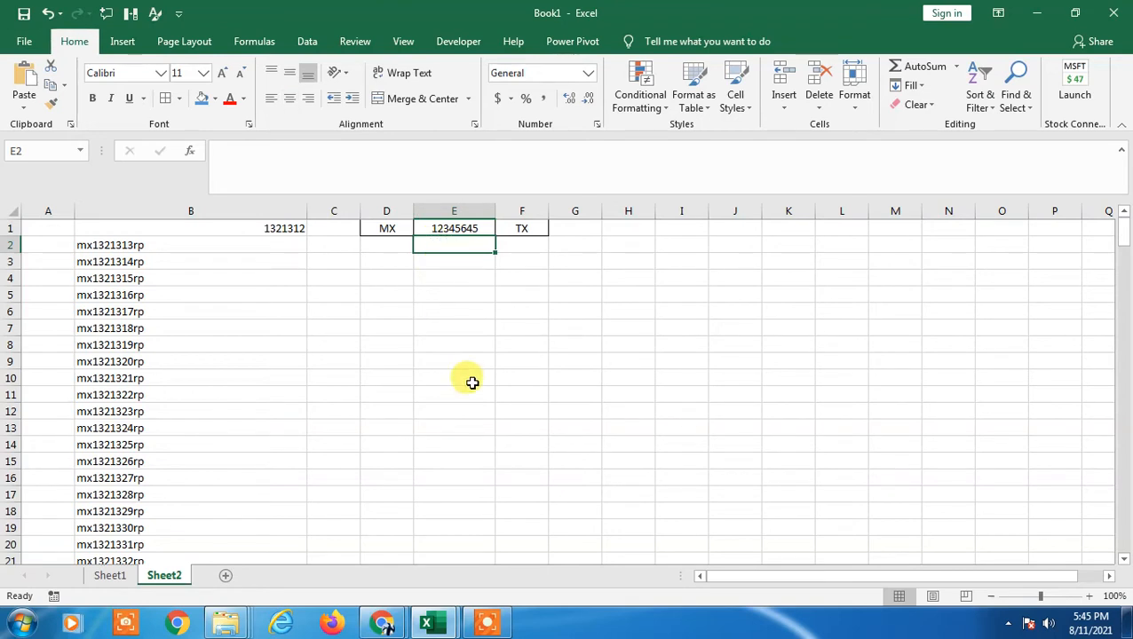
- Start the E2 formula joining "MX" with the E1 start number
text(=)
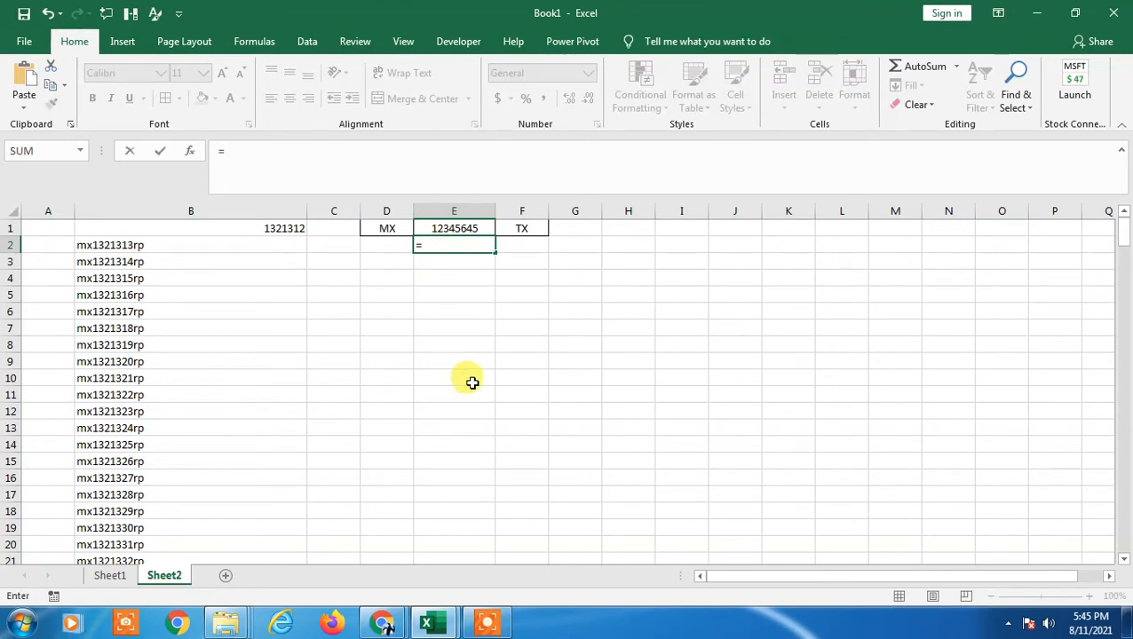
text("mx)
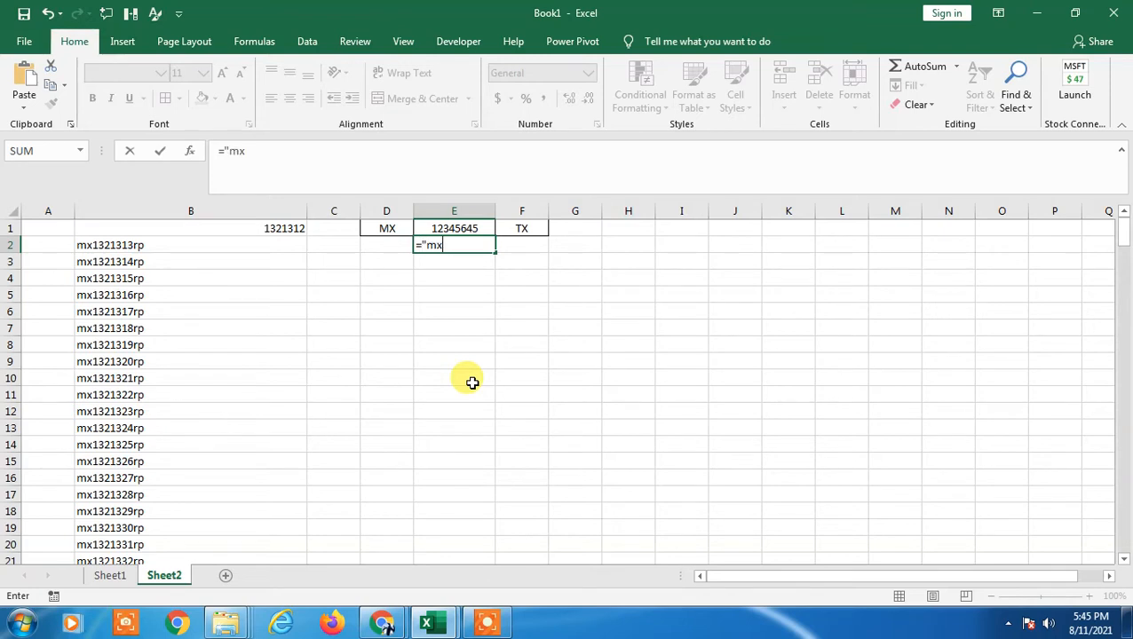
text(MX)
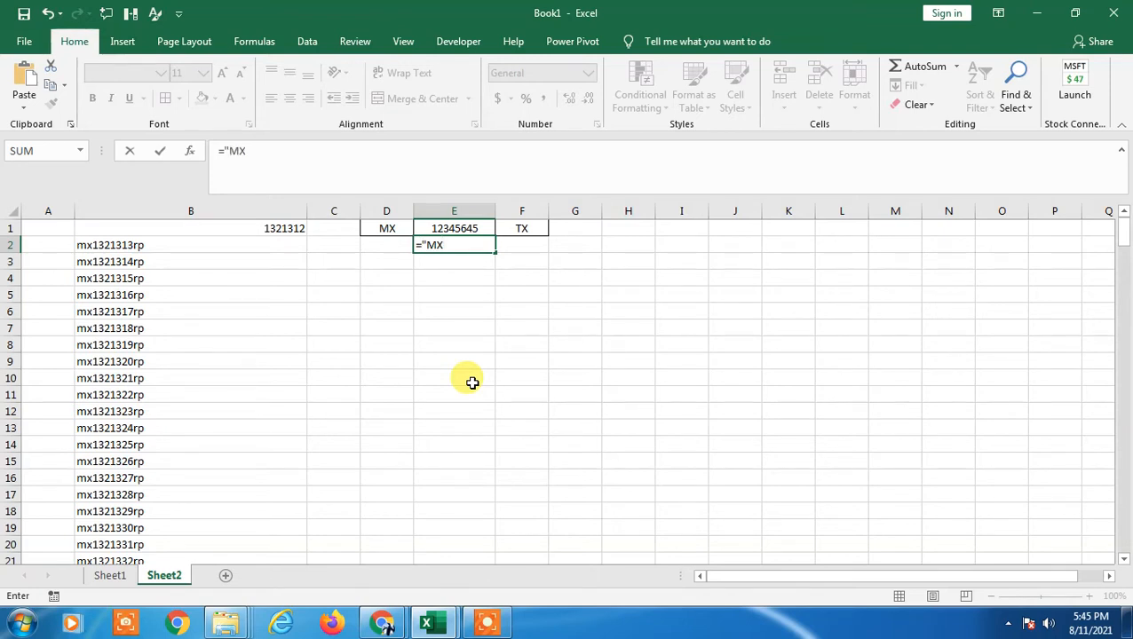
text(")
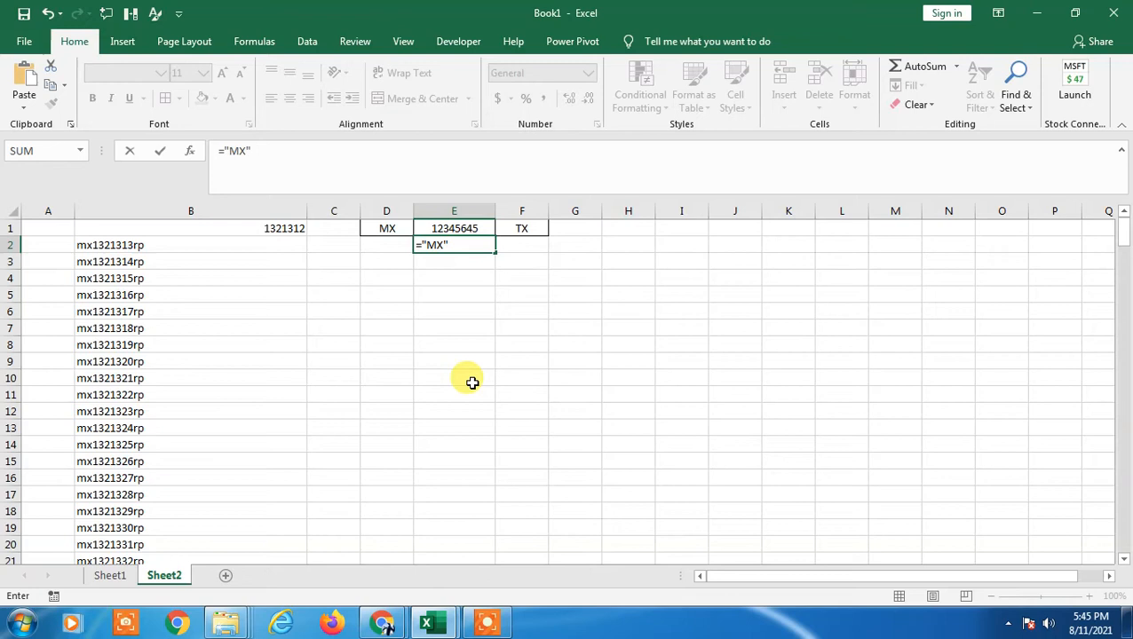
text(&)
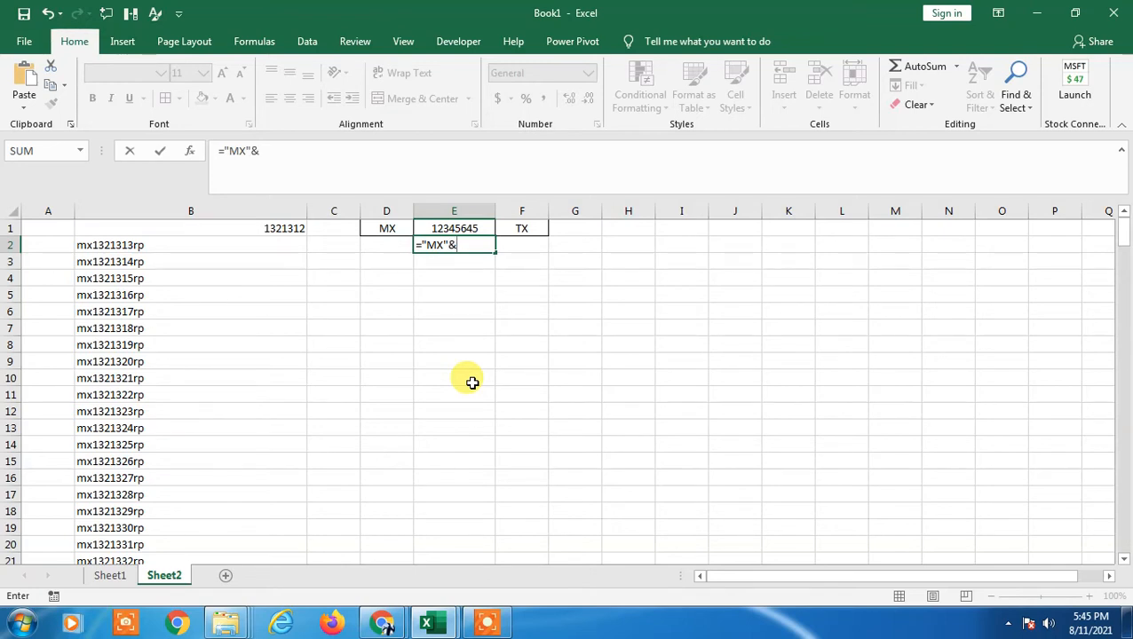
click(454, 228)
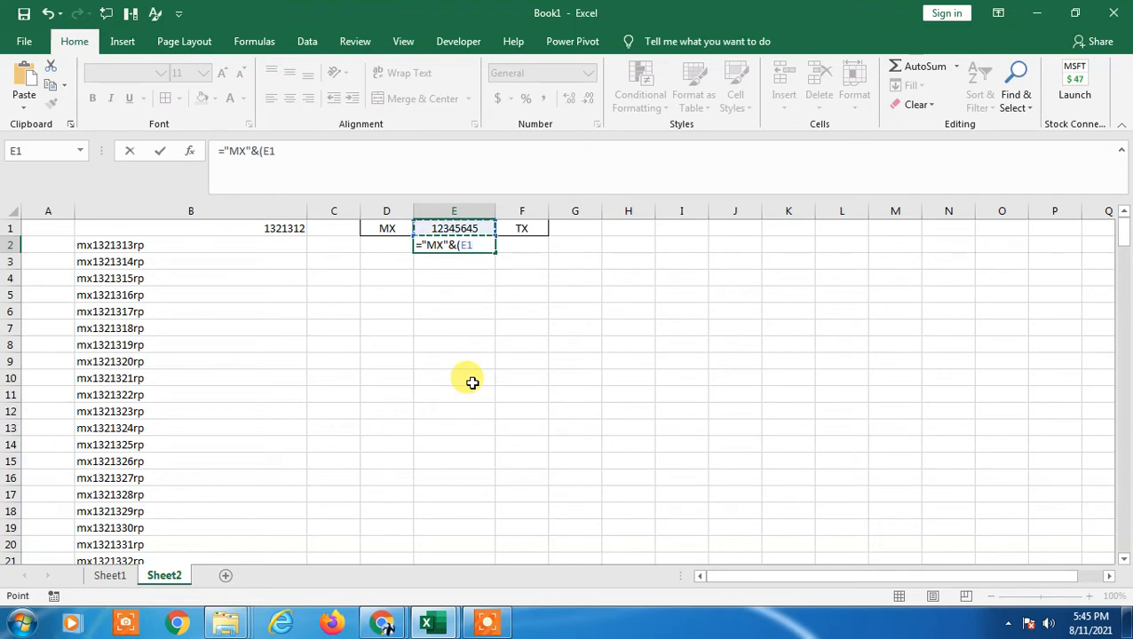
mouse_move(650, 426)
text())
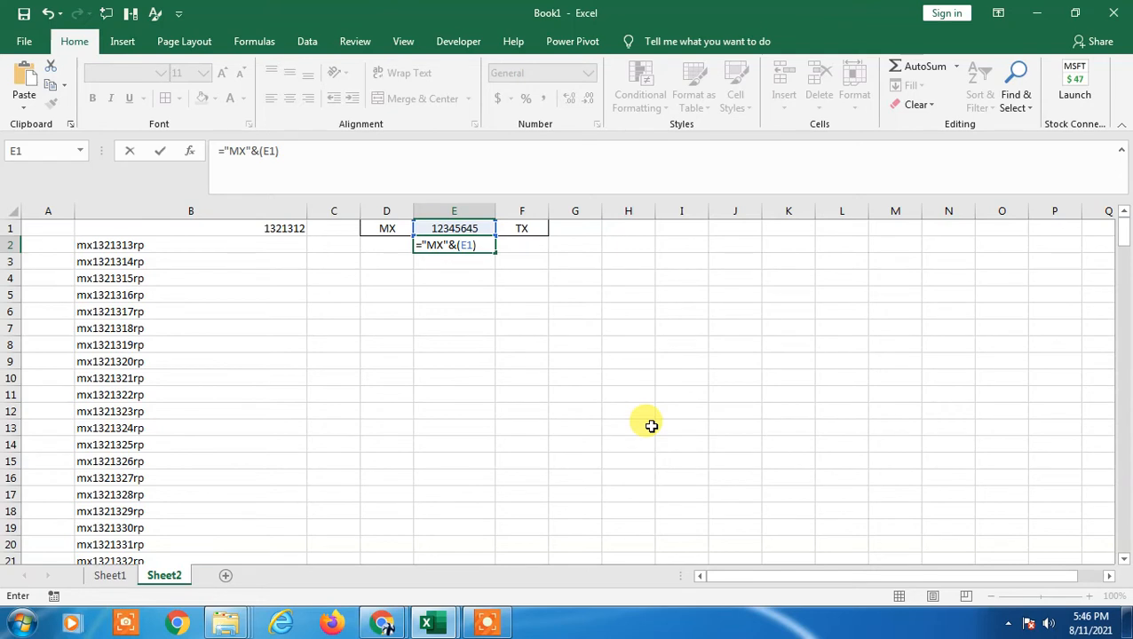
- Add ROW(E1) and the "TX" suffix, and confirm the formula
text(+)
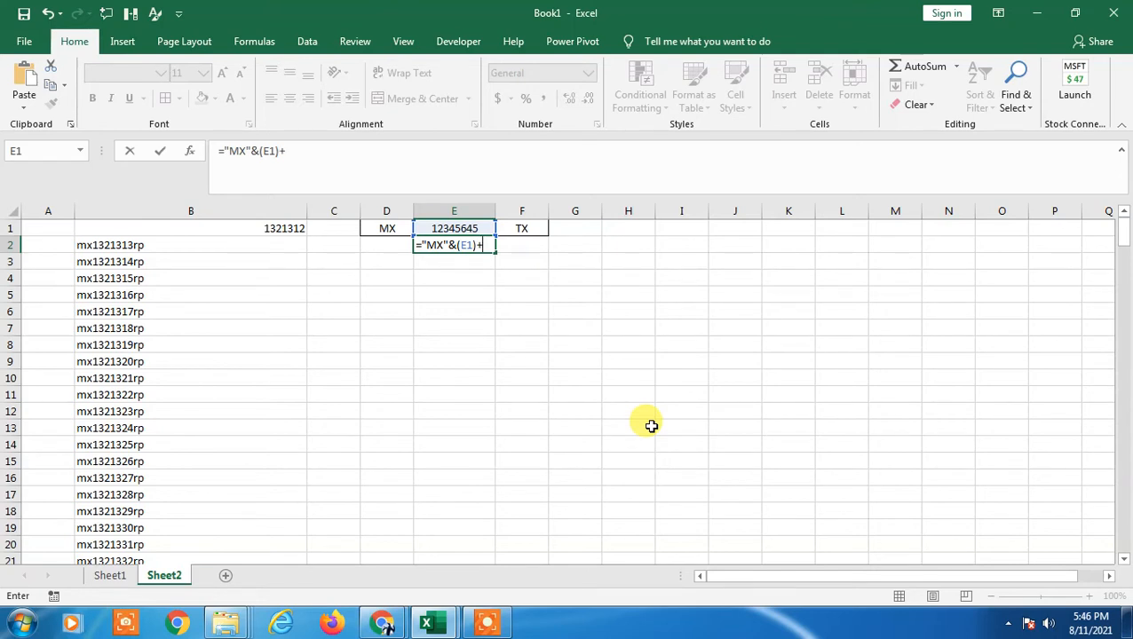
text(rOW)
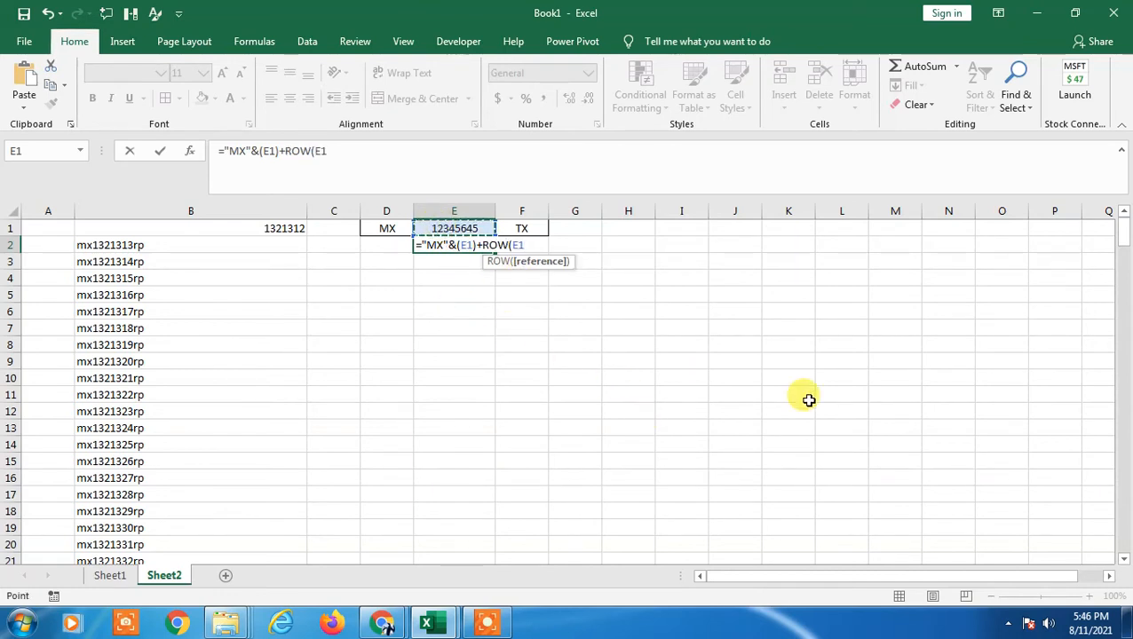
text())
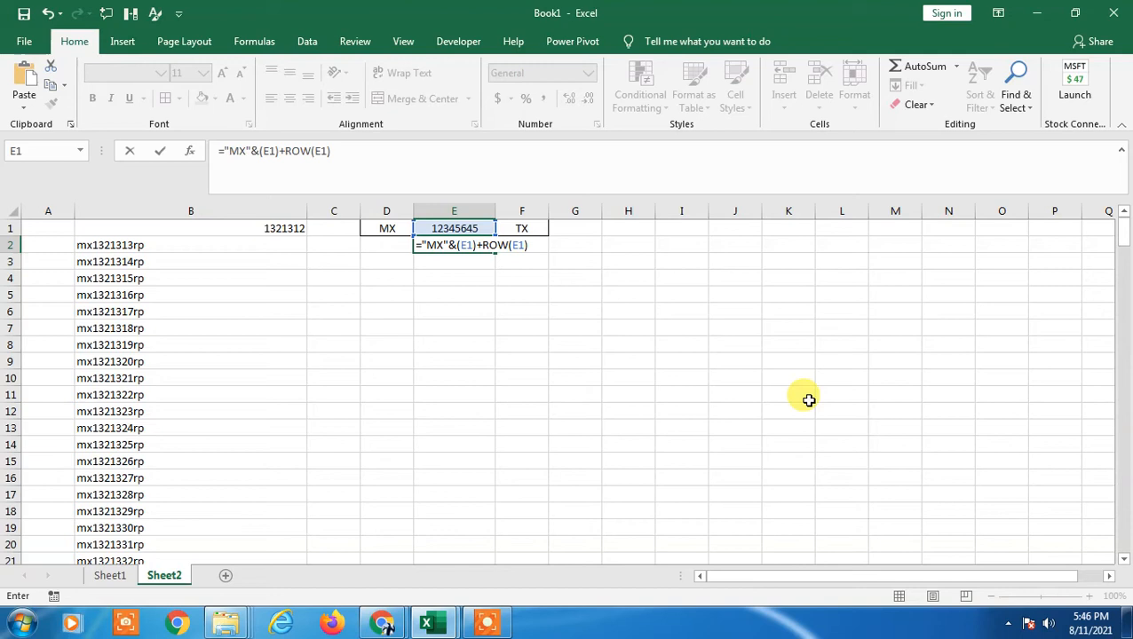
text(&)
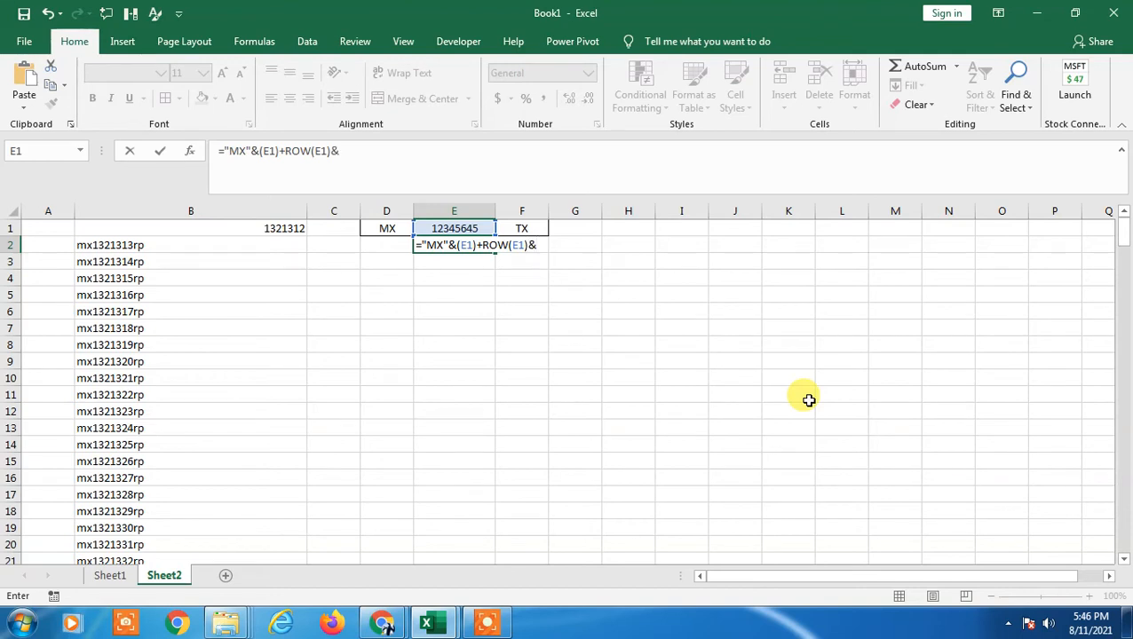
text(")
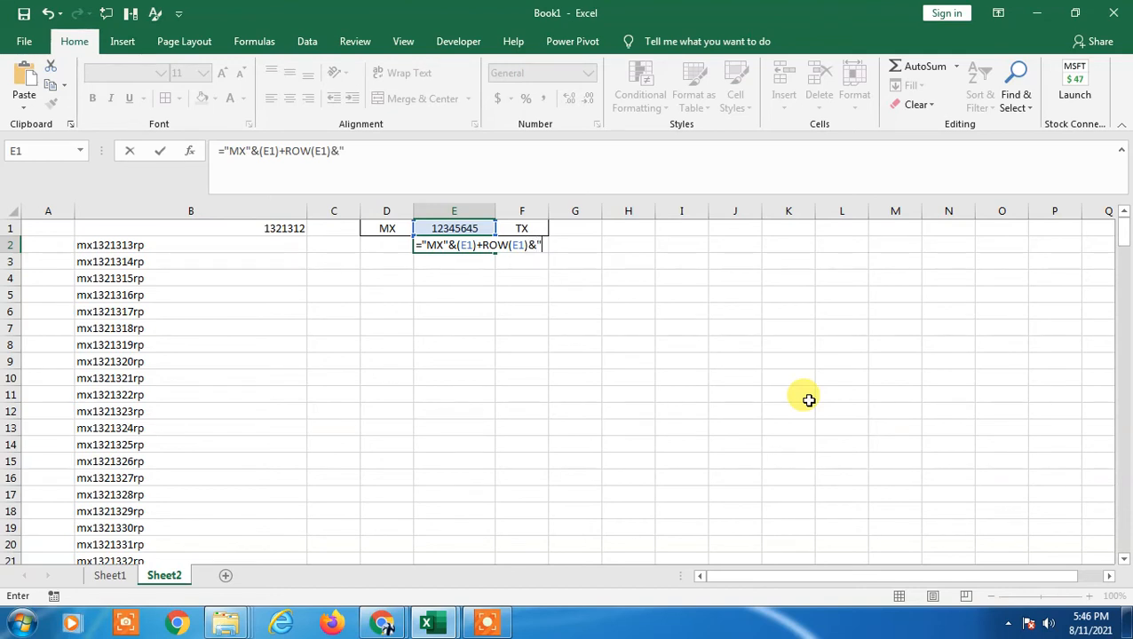
text(T)
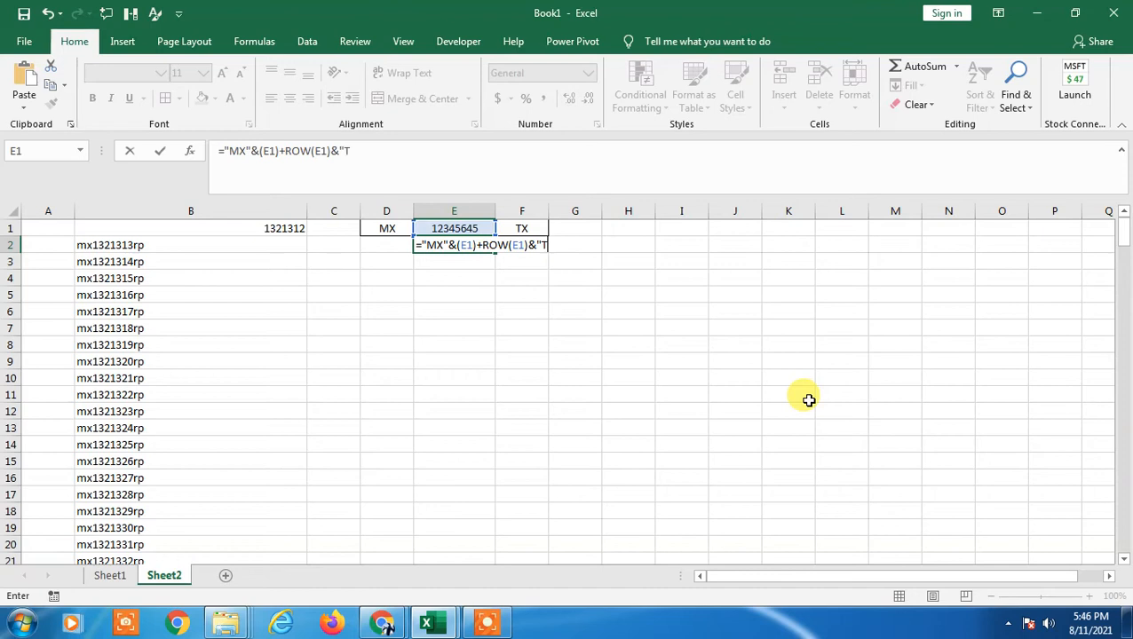
key(Return)
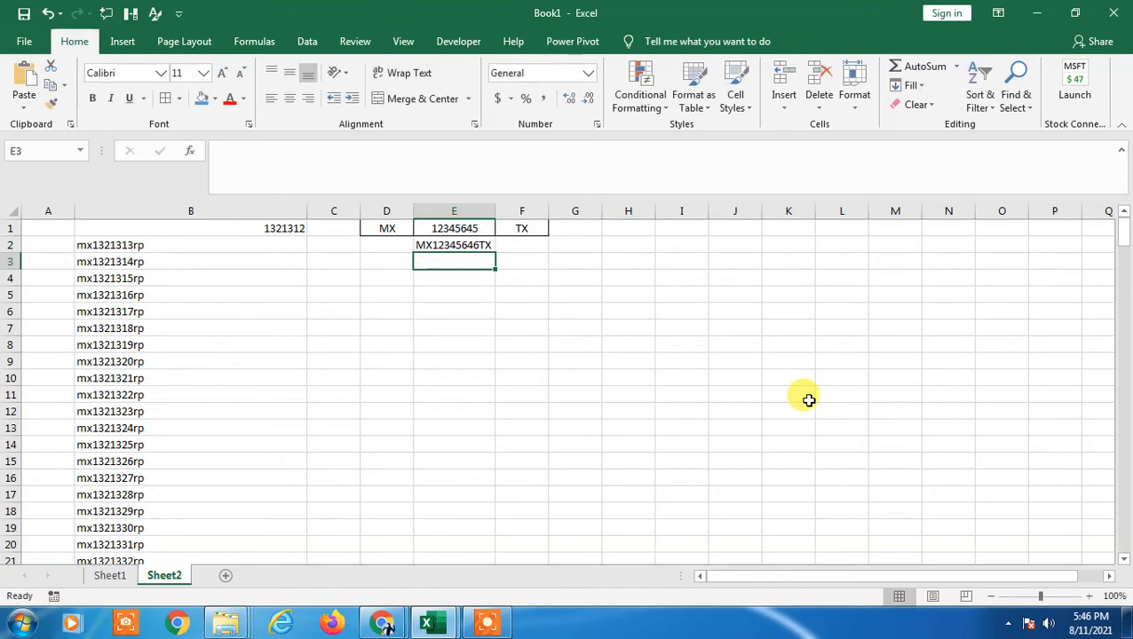
click(453, 228)
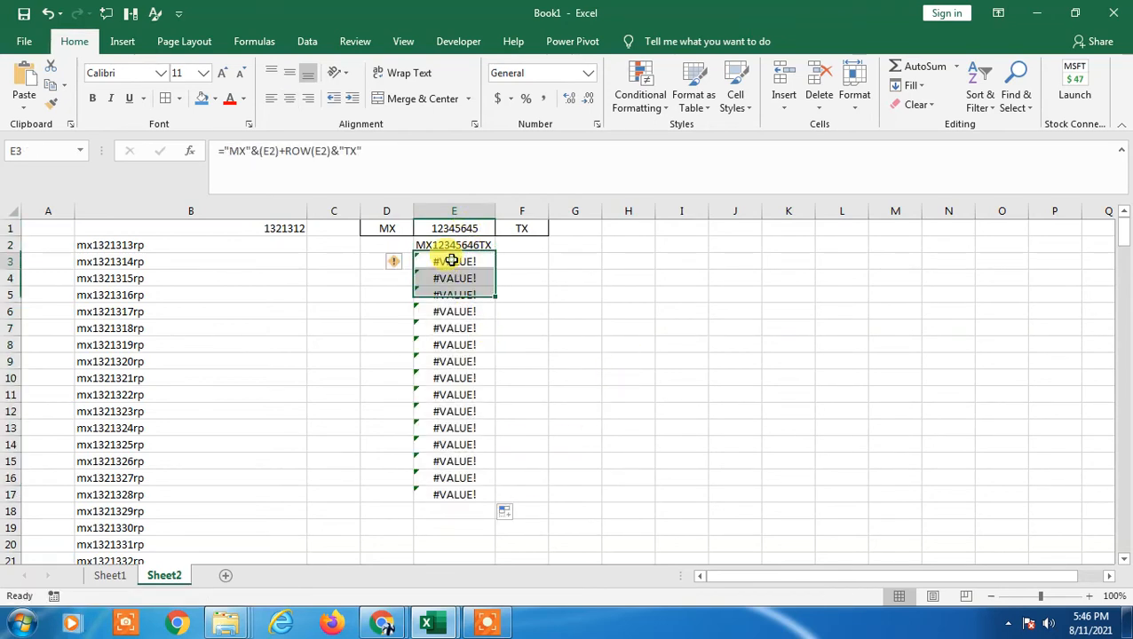
drag(453, 261, 454, 495)
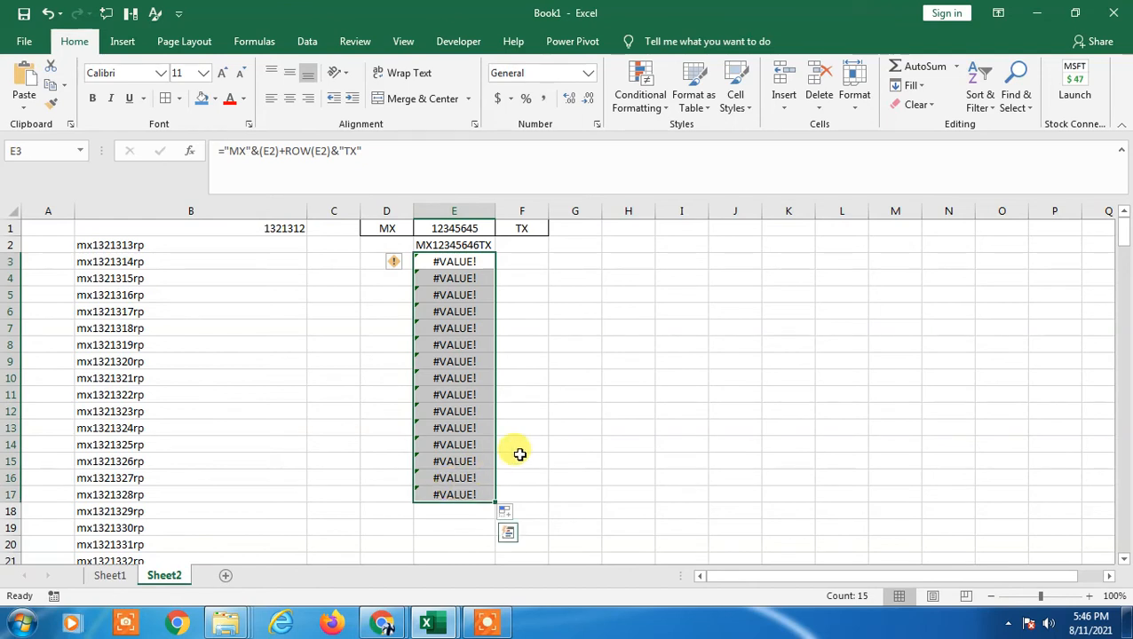
double_click(454, 245)
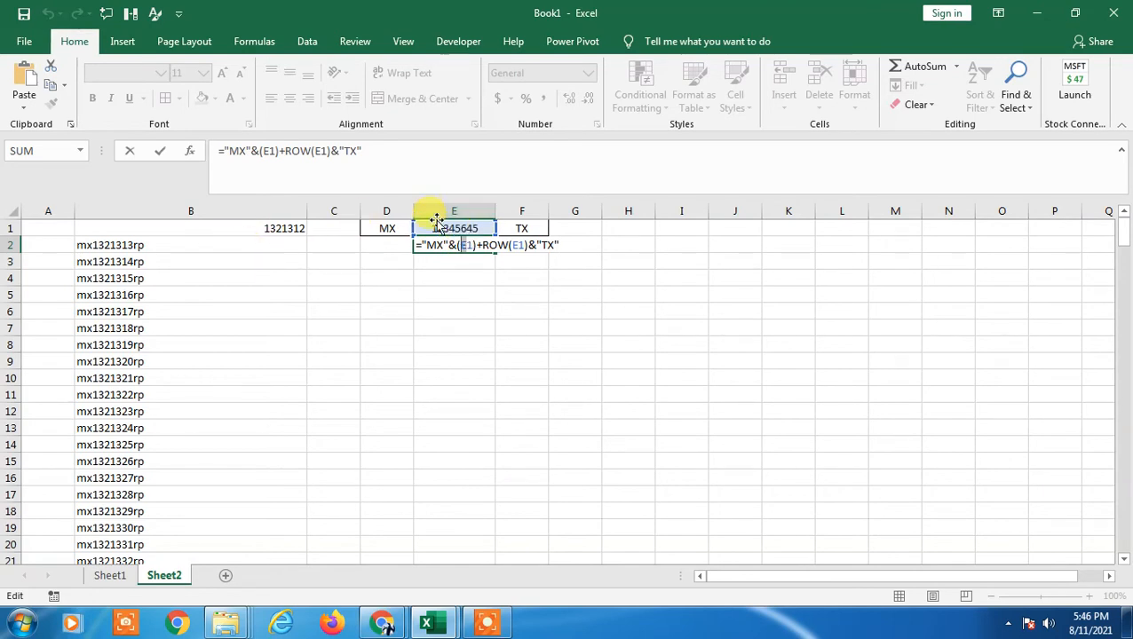
key(Return)
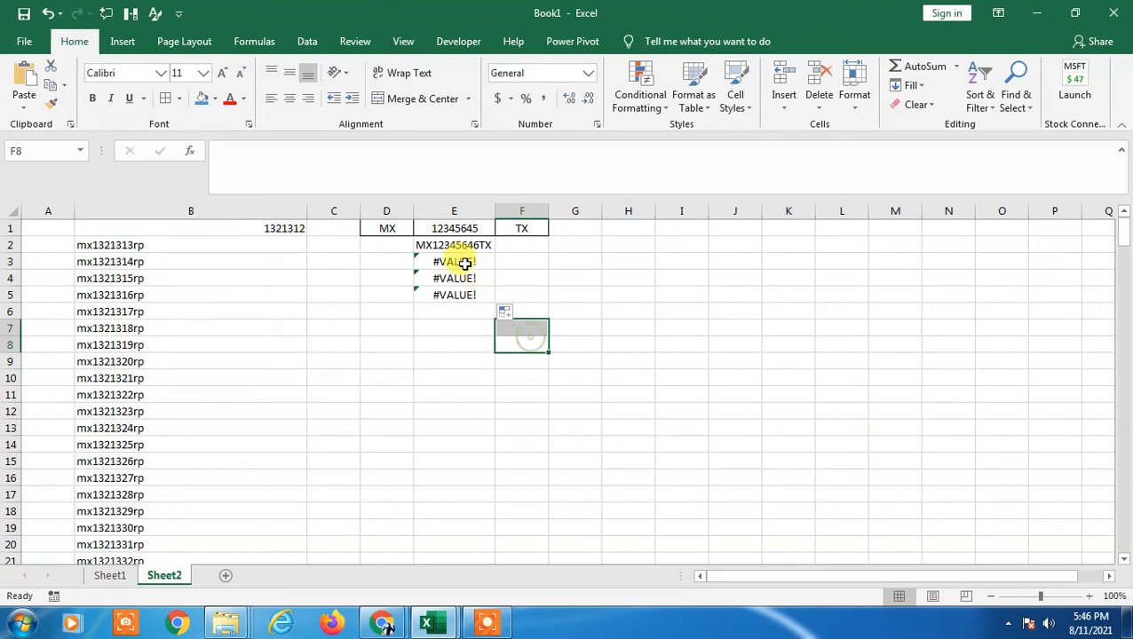
double_click(454, 261)
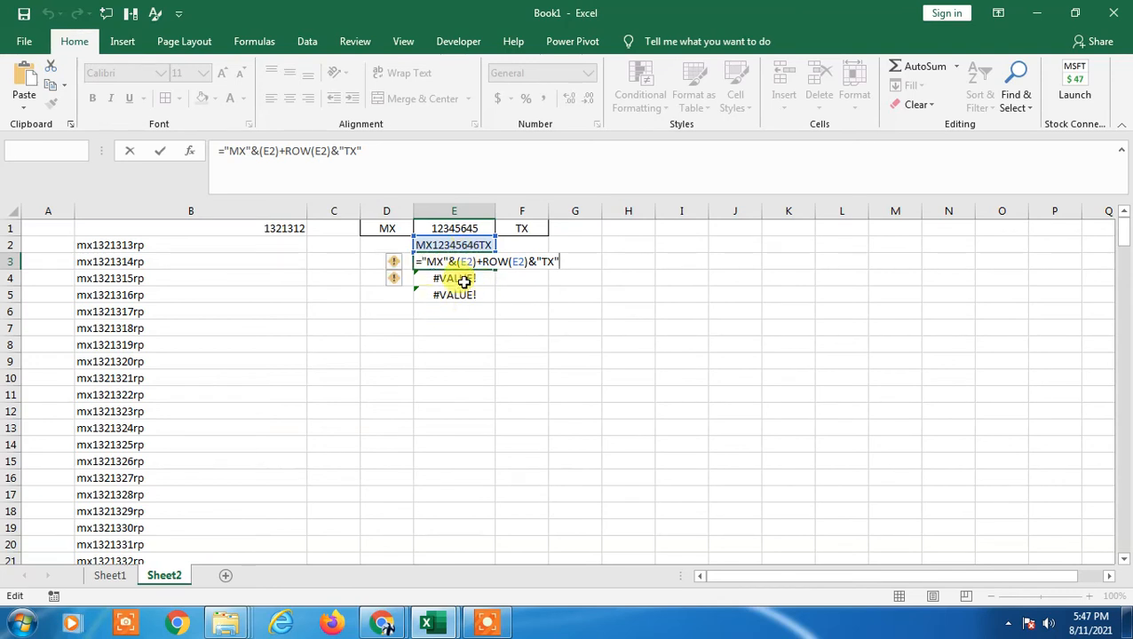
key(Return)
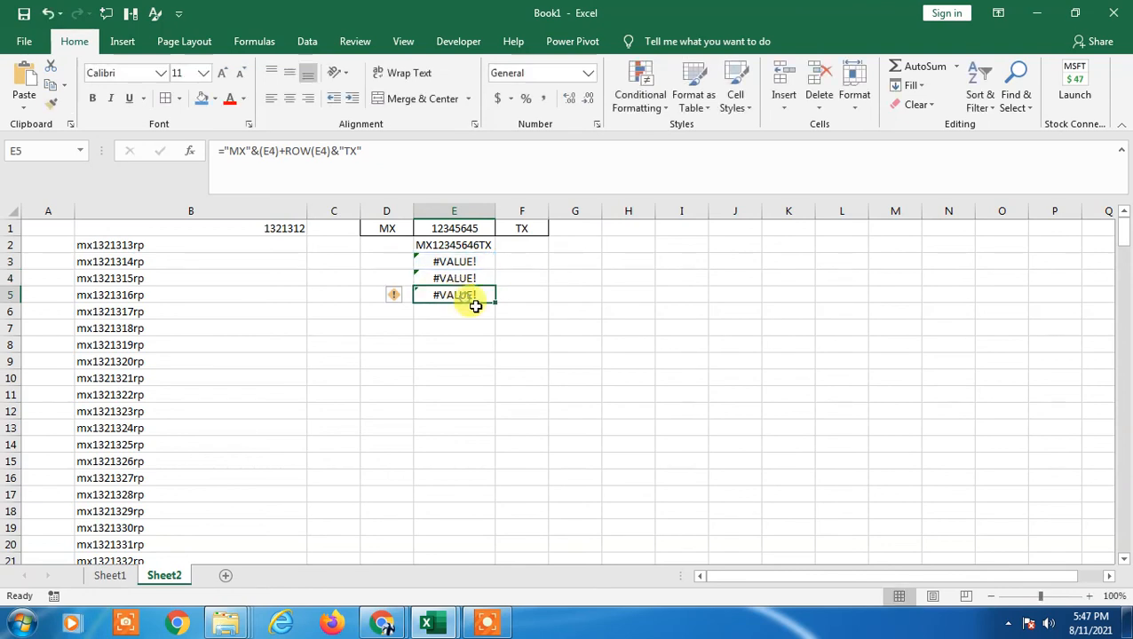
click(453, 261)
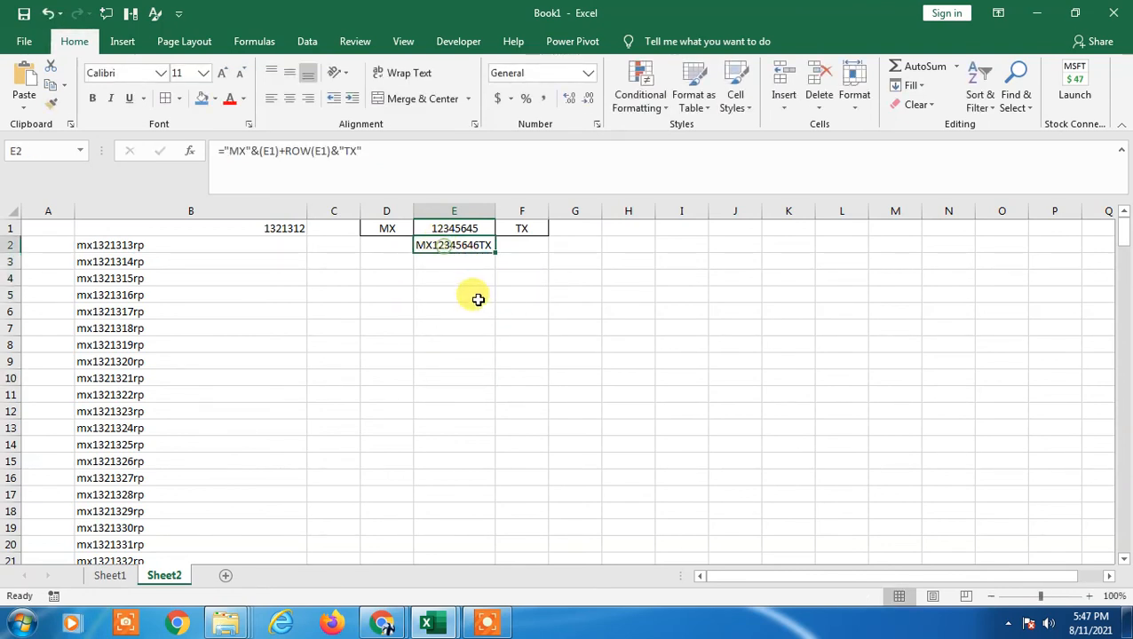
- Change E1 to the absolute $E$1 in E2's formula using F4
double_click(454, 244)
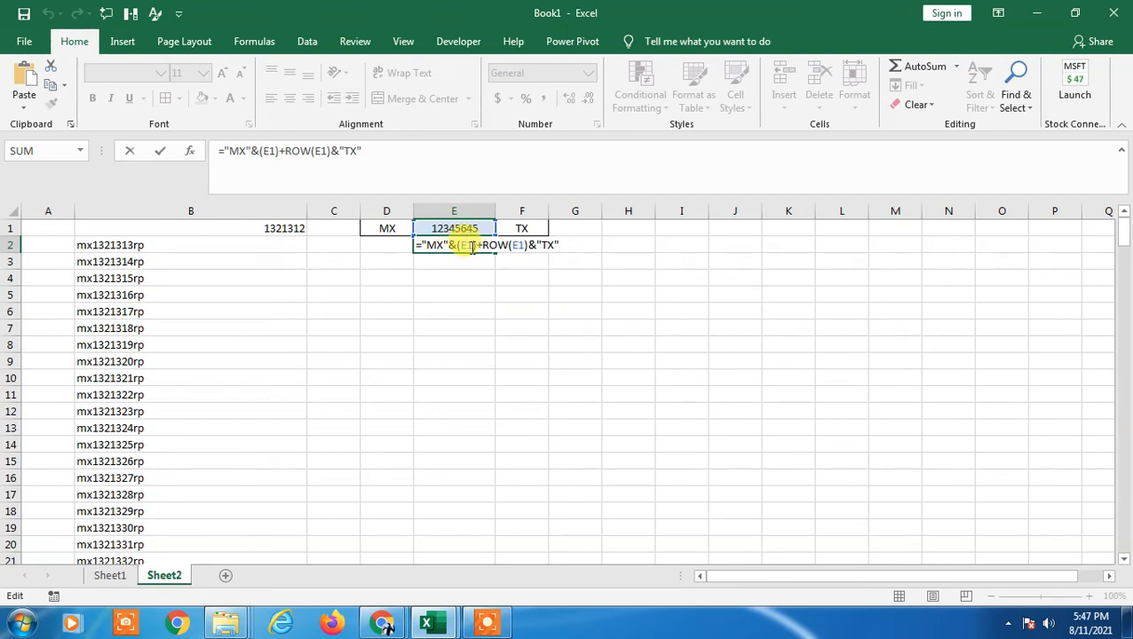
mouse_move(628, 345)
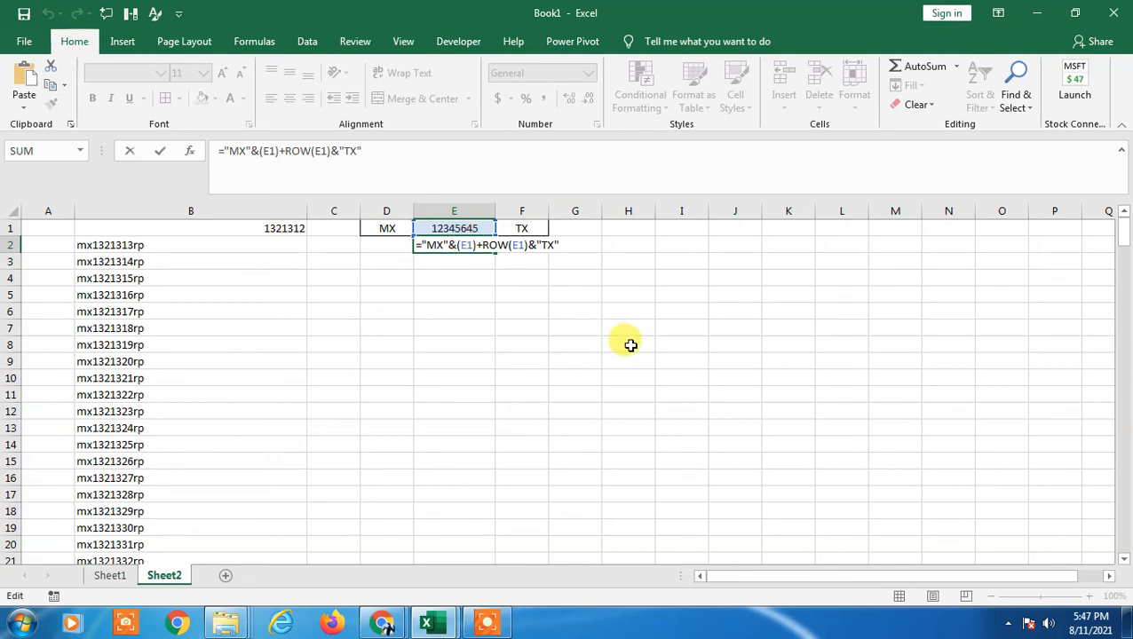
mouse_move(686, 324)
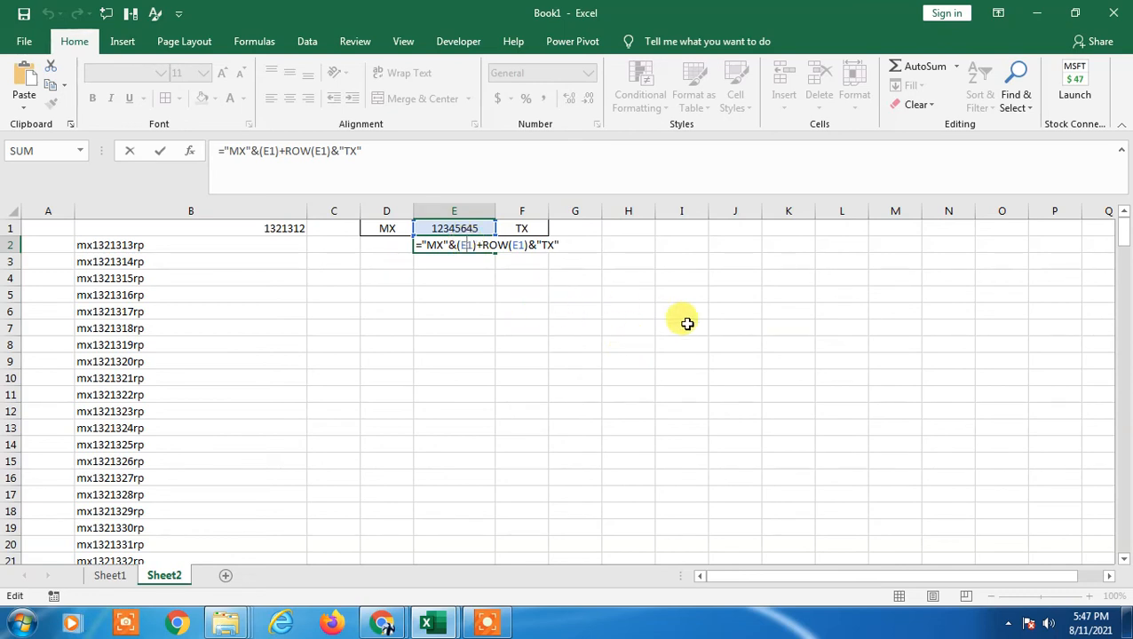
key(f4)
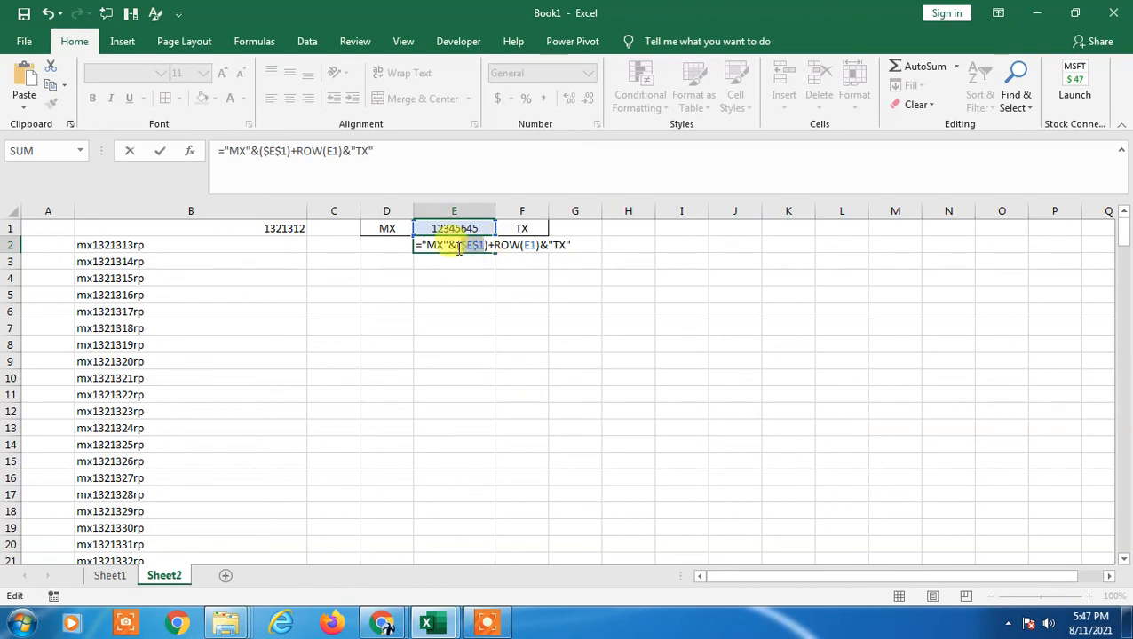
key(Return)
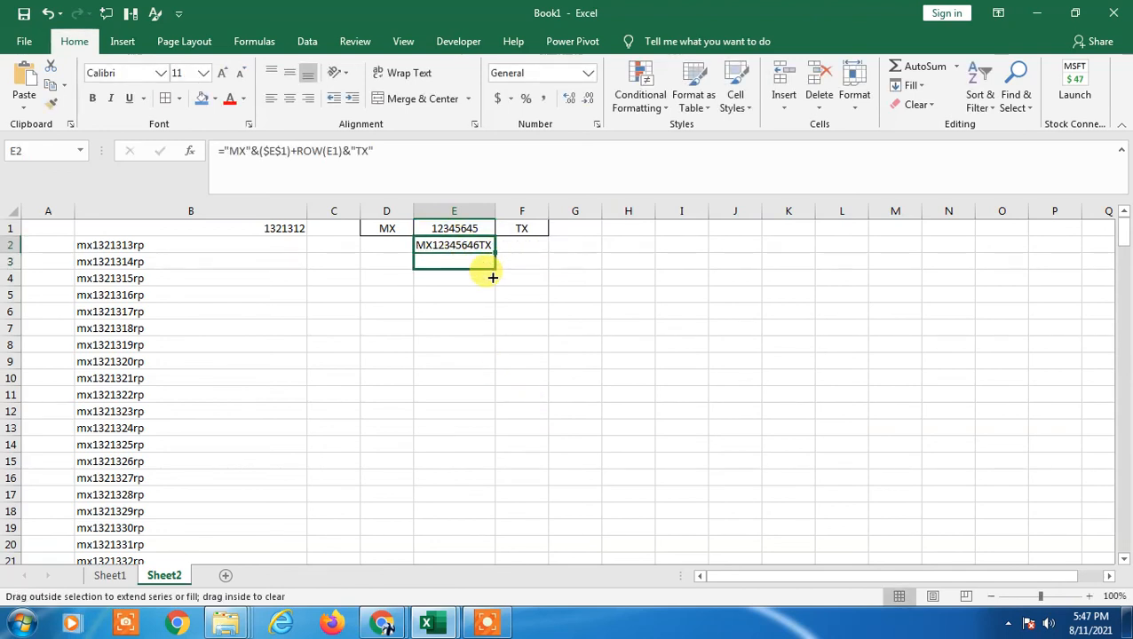
mouse_move(501, 333)
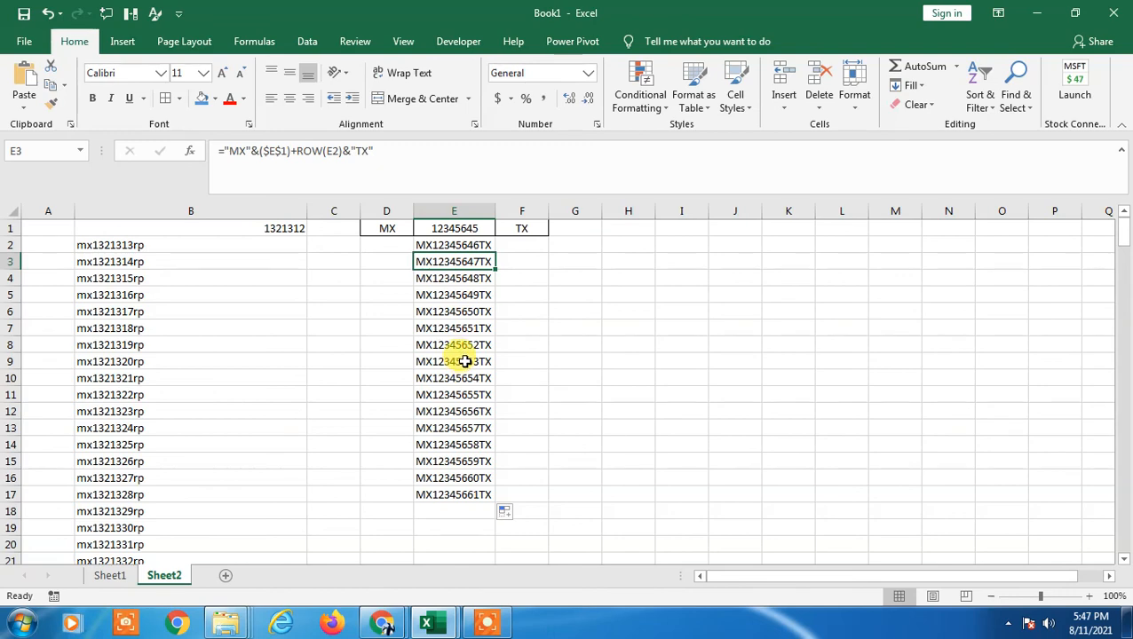
- Minimize the Excel window to show the Windows desktop
click(454, 411)
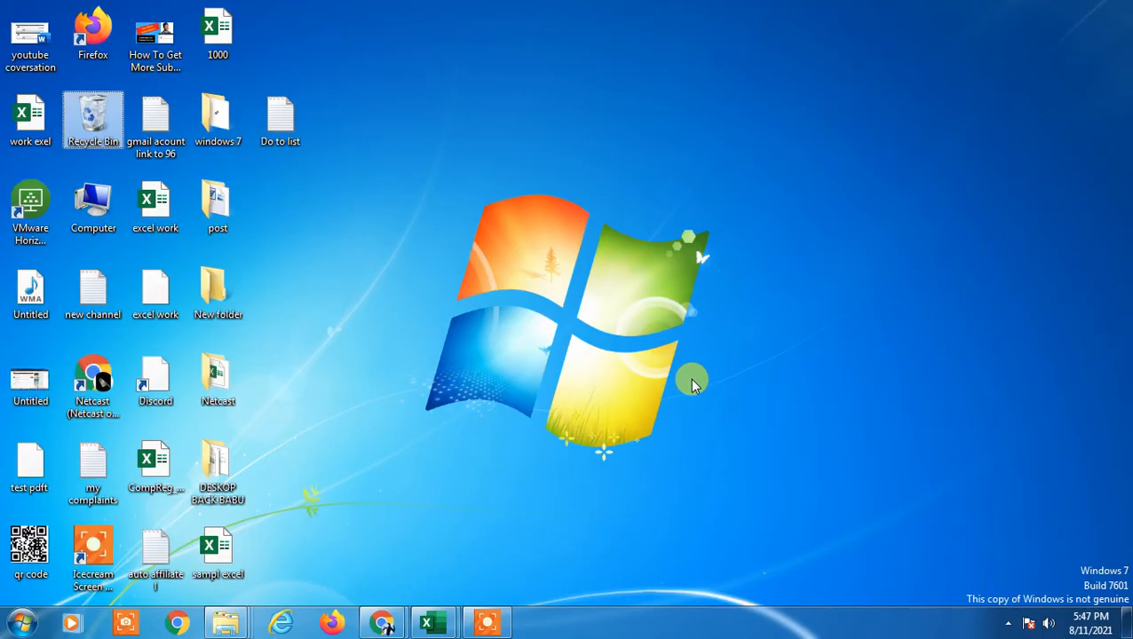
mouse_move(550, 253)
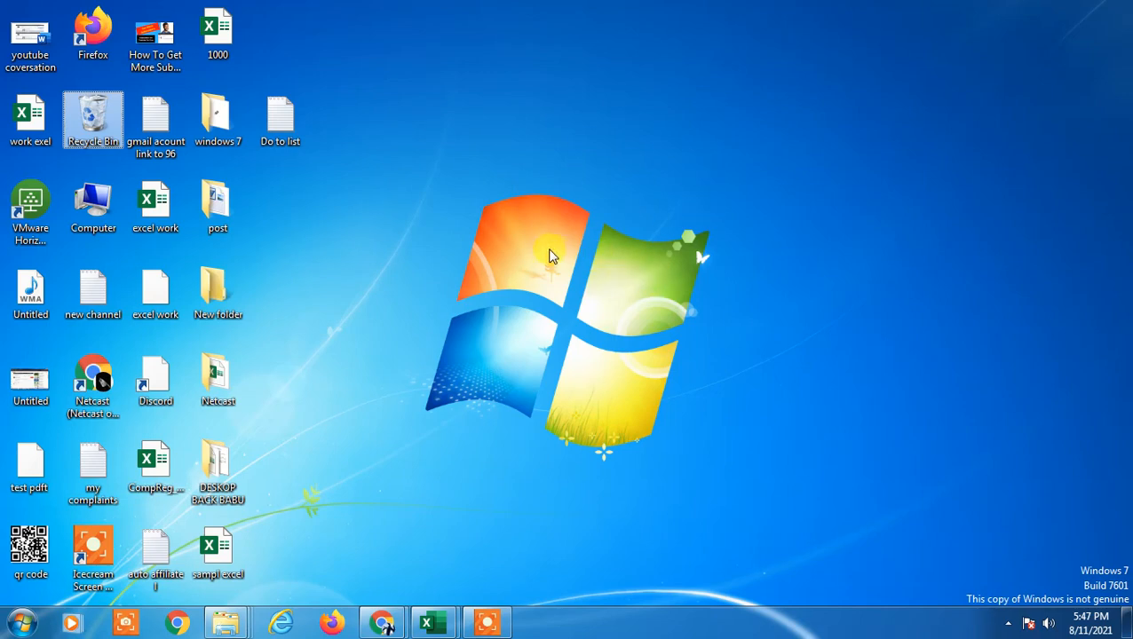